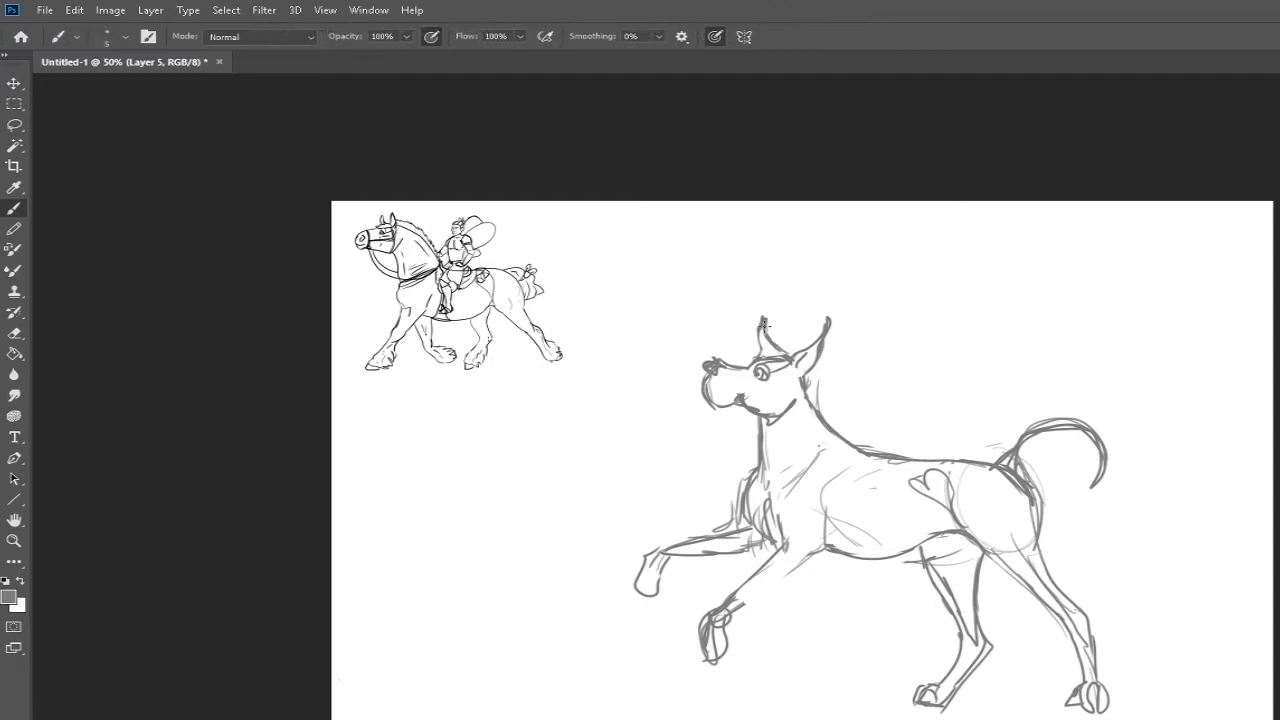
Step: Rough out the running long-legged dog in loose grey lines beside the horse-and-rider reference
{"action": "left_click", "coordinate": [14, 124]}
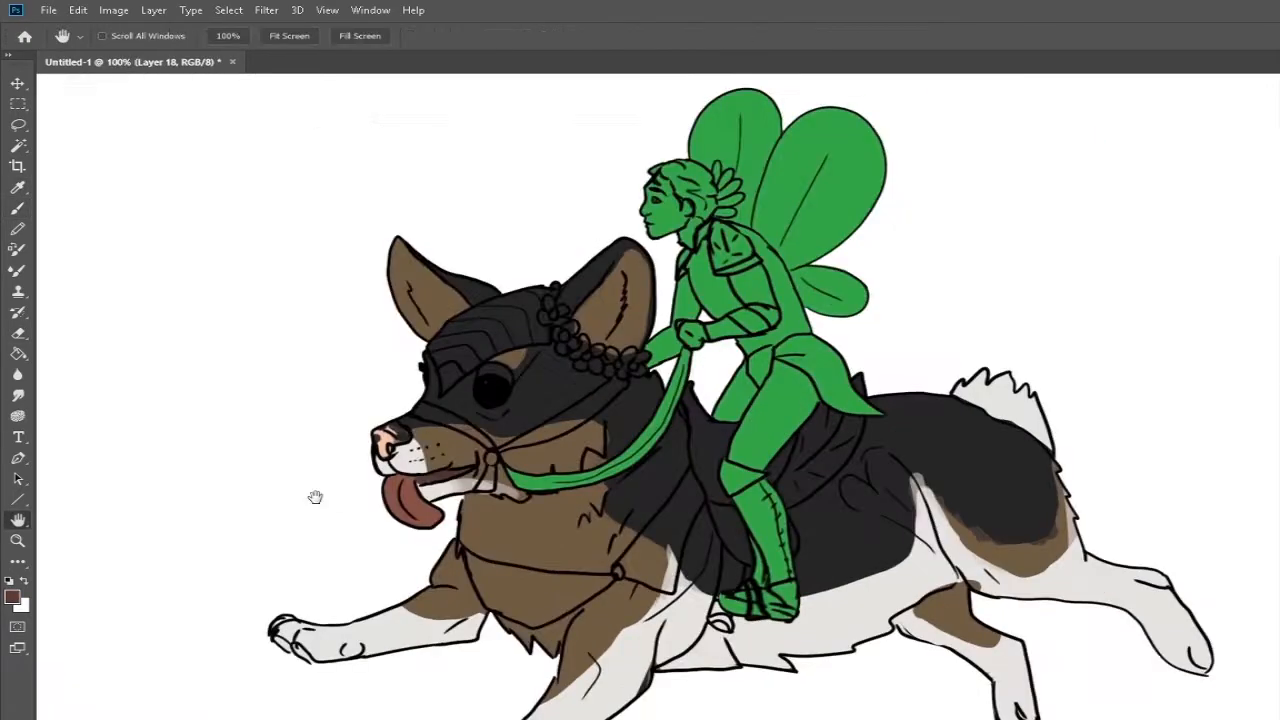
Step: Paint flat colours under the corgi line art and render the fairy rider's skin, wings and leaf outfit
{"action": "left_click", "coordinate": [16, 212]}
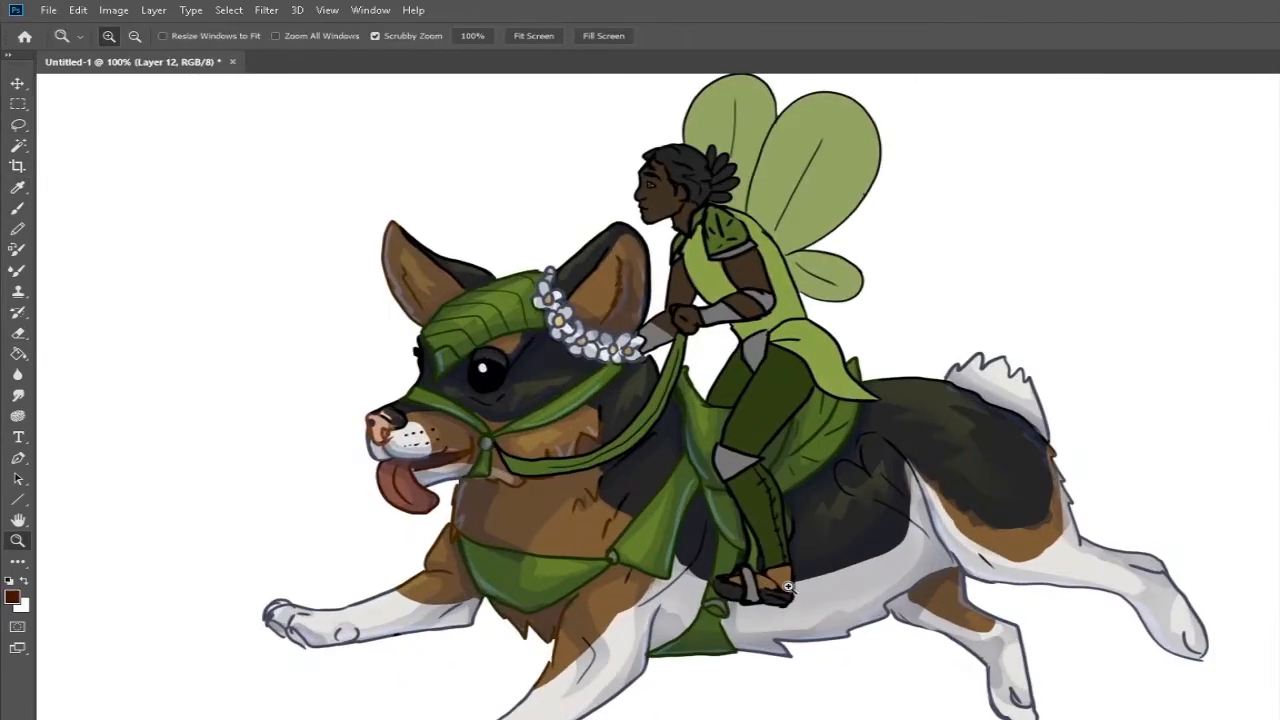
{"action": "left_click", "coordinate": [12, 124]}
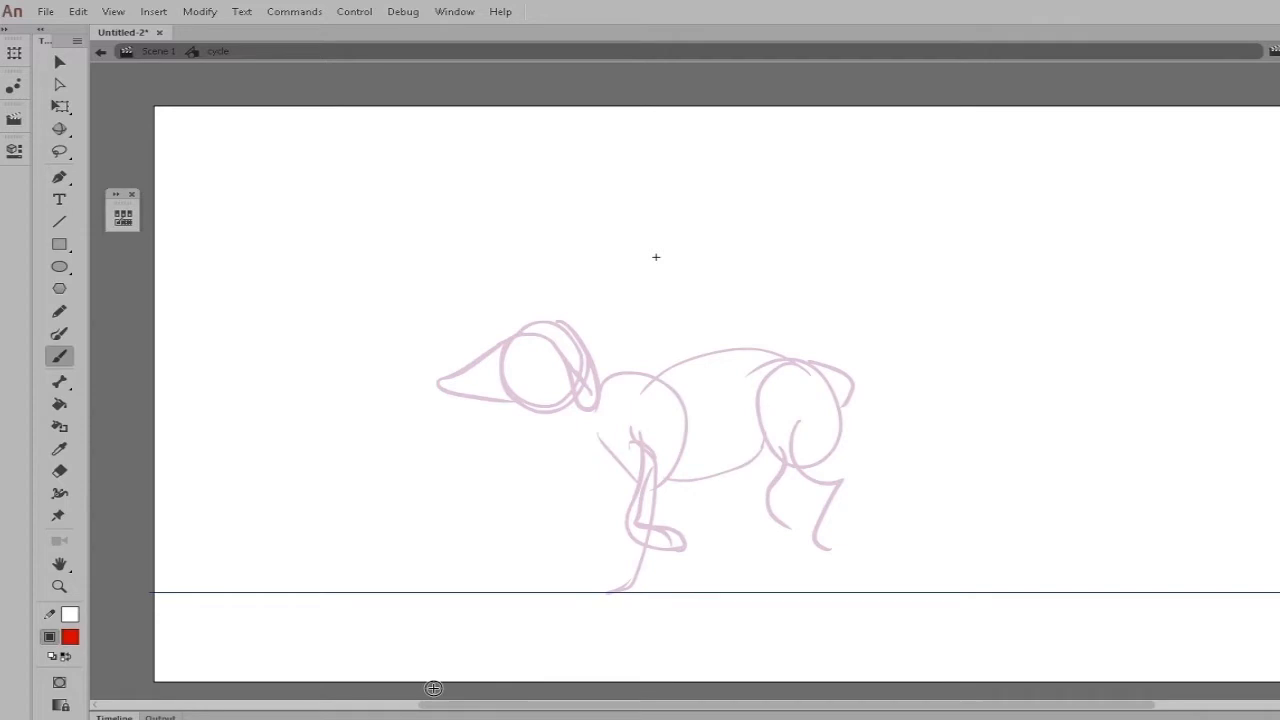
Step: Rough in the corgi's run pose in light pink on frame 1 above a horizontal ground line
{"action": "left_click_drag", "start_coordinate": [600, 380], "coordinate": [700, 600]}
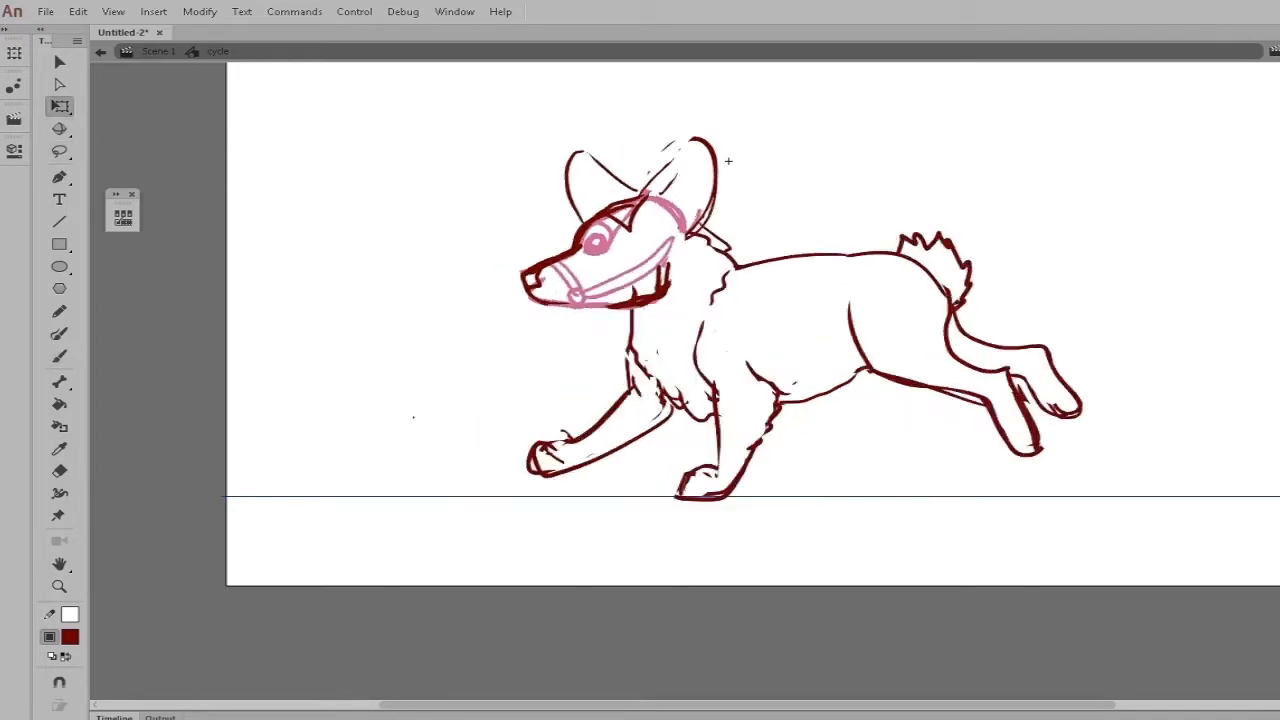
Step: Trace clean dark red line art over the rough pose and sketch the bridle in pink
{"action": "left_click", "coordinate": [56, 152]}
{"action": "type", "text": "torso"}
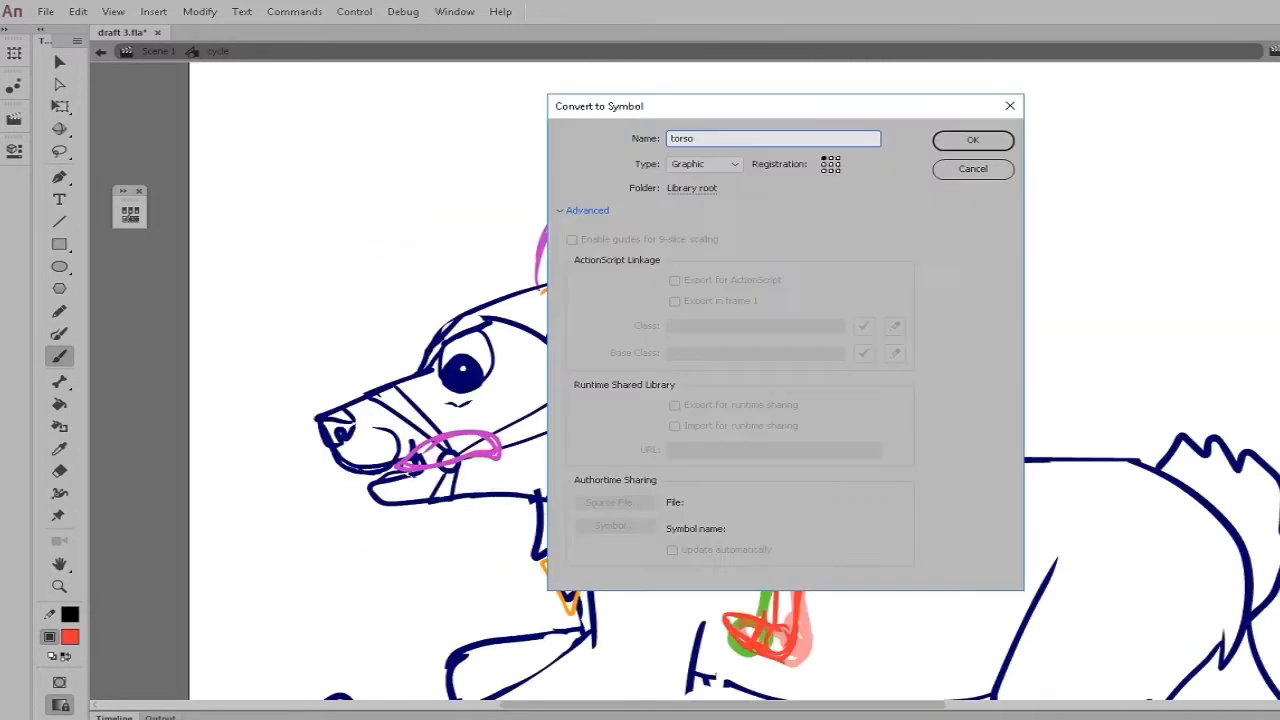
{"action": "left_click", "coordinate": [972, 140]}
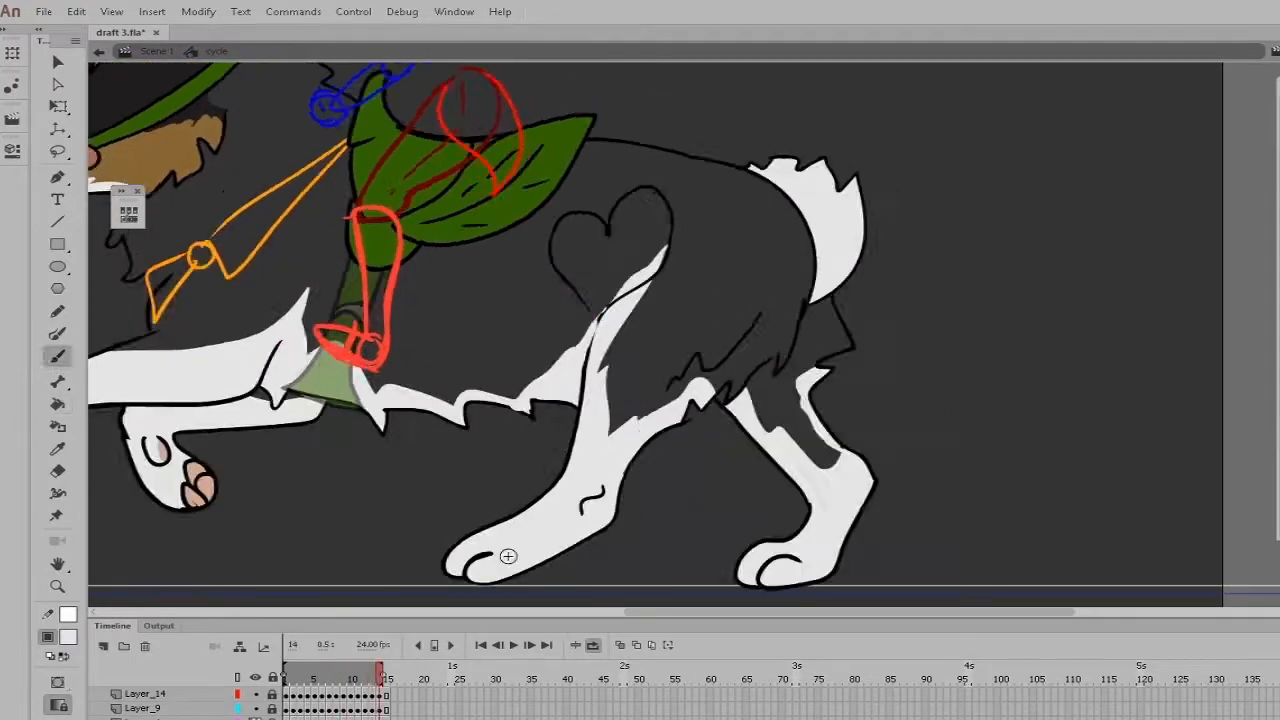
Step: Fill the corgi's lined regions with white legs and dark fur using the Paint Bucket
{"action": "left_click", "coordinate": [314, 692]}
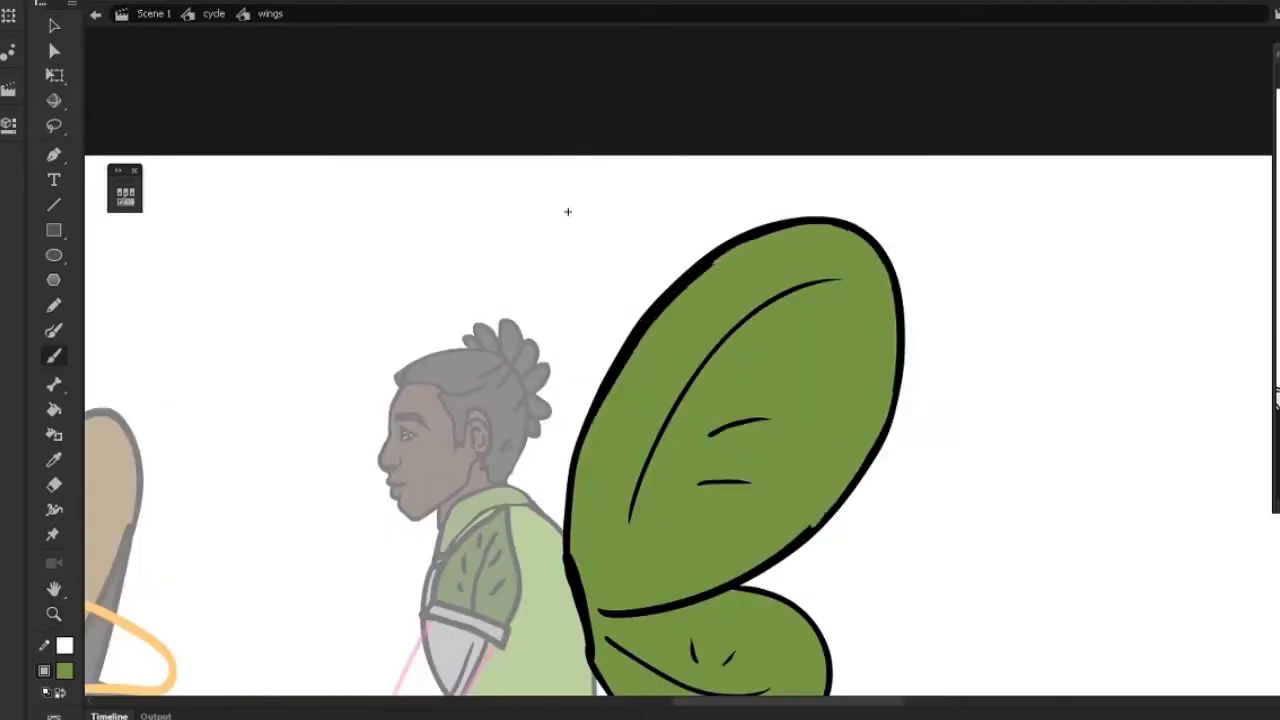
Step: Line and fill the fairy's green wings and gloved hand inside their own symbols
{"action": "left_click", "coordinate": [268, 12]}
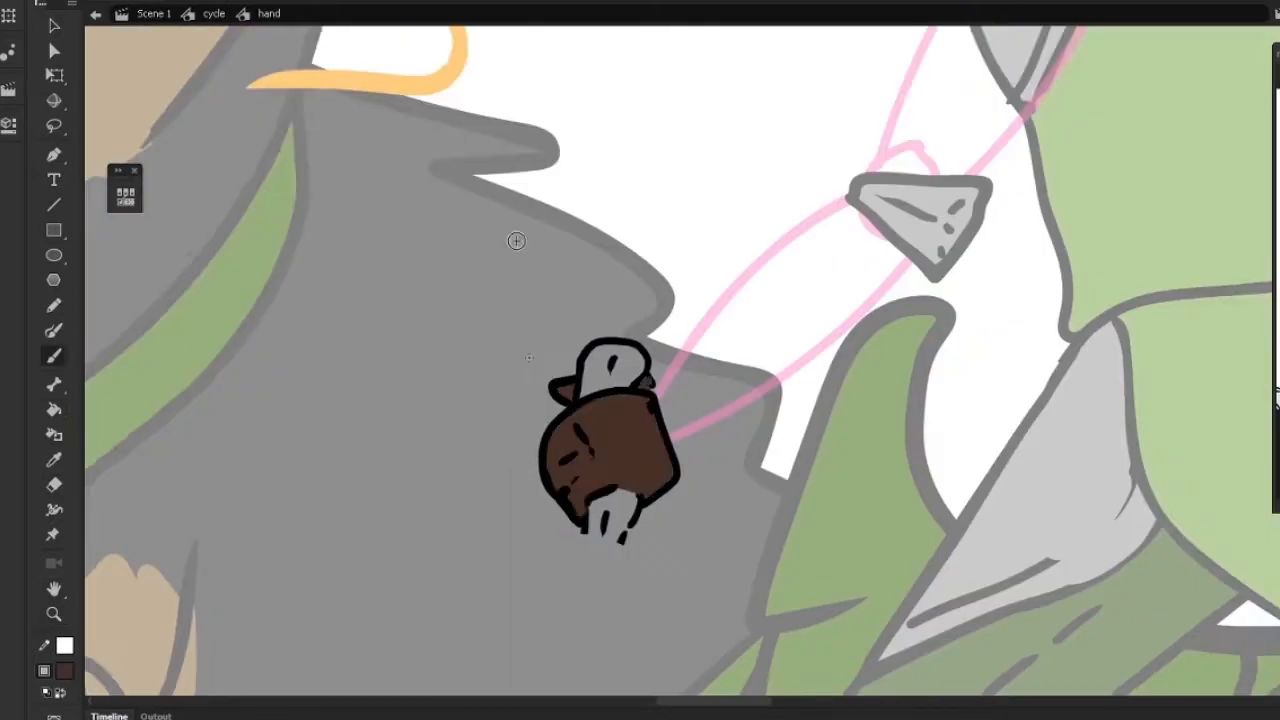